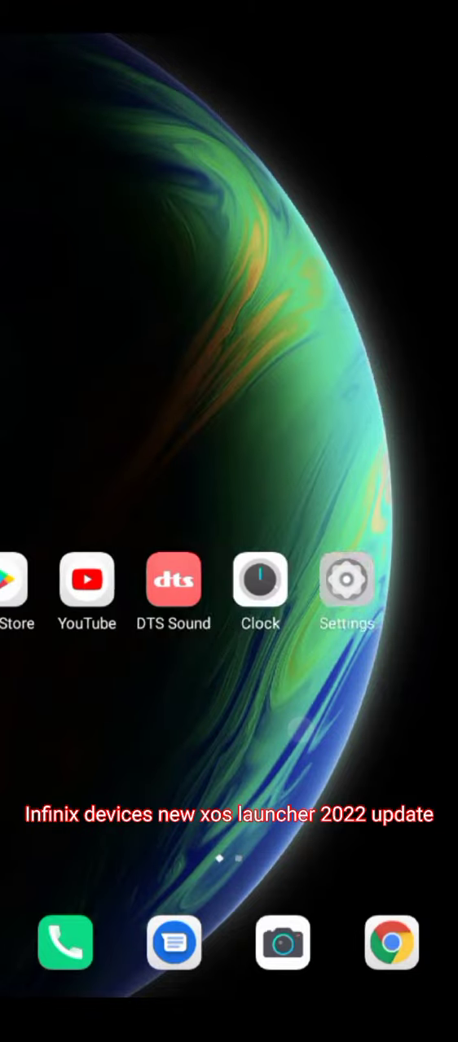
View the My phone page showing XOS Dolphin v6.2.0 and hardware specs, then leave it
{"action": "scroll", "scroll_direction": "left", "scroll_amount": 3}
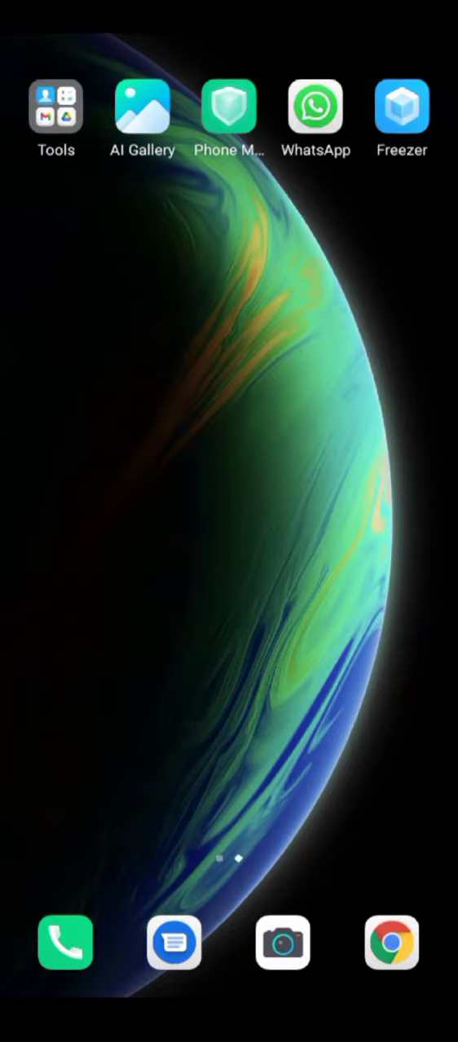
{"action": "scroll", "scroll_direction": "left", "scroll_amount": 3}
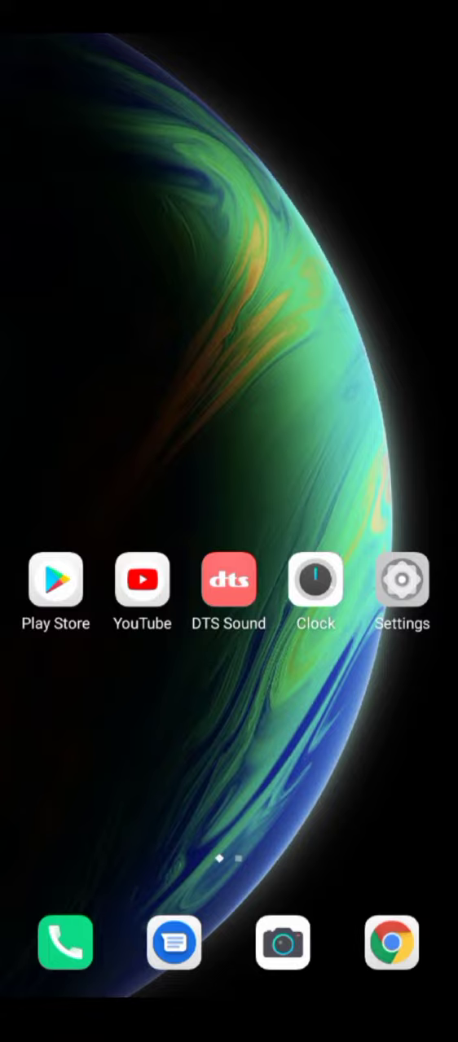
{"action": "left_click", "coordinate": [400, 580]}
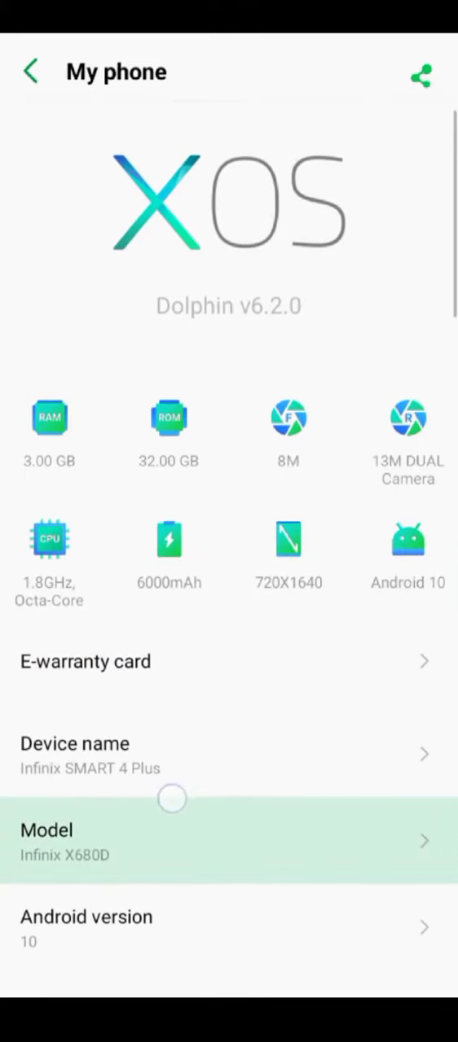
{"action": "key", "text": "HOME"}
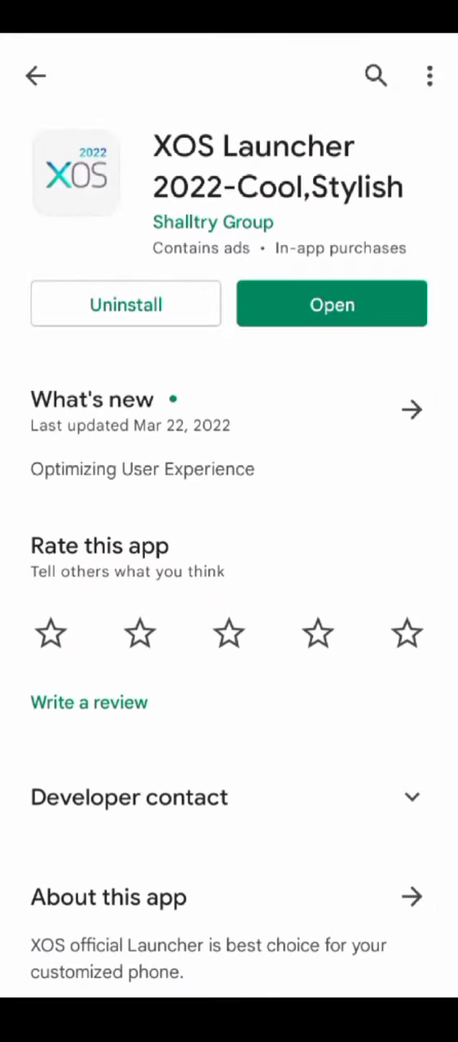
Read the About this app details showing version 8.5.28 and 100,000,000+ downloads
{"action": "left_click", "coordinate": [410, 411]}
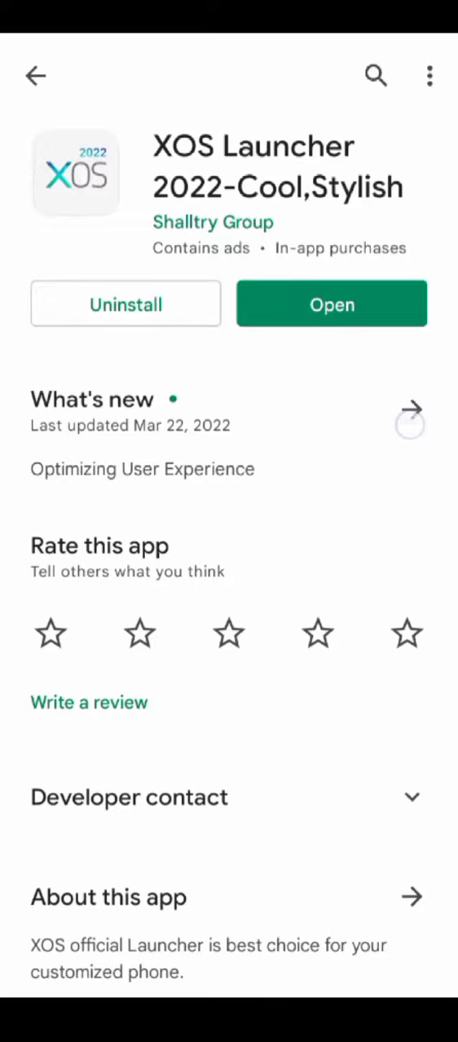
{"action": "left_click", "coordinate": [410, 896]}
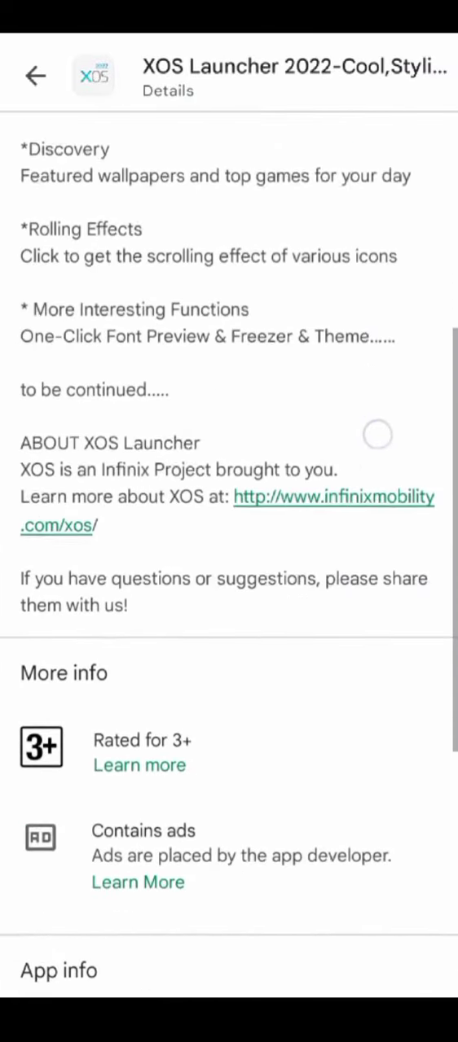
{"action": "scroll", "scroll_direction": "down", "scroll_amount": 3}
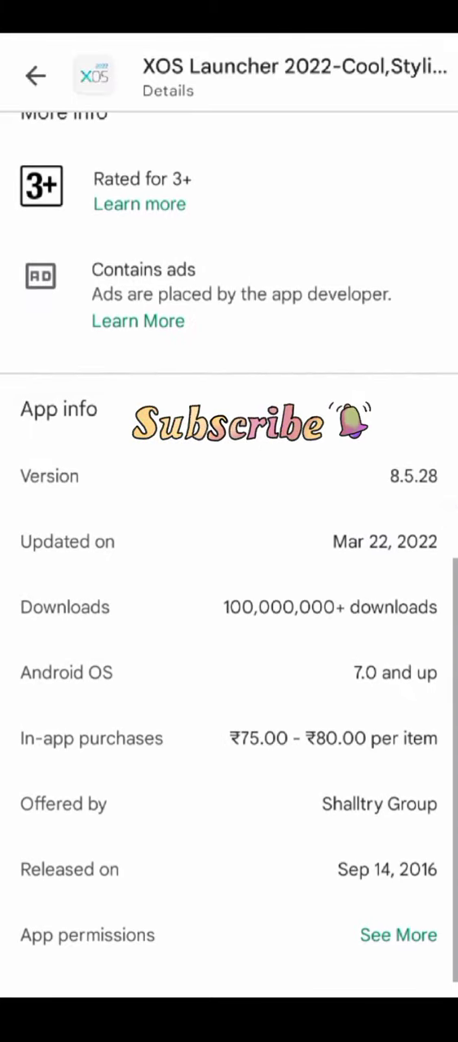
{"action": "scroll", "scroll_direction": "up", "scroll_amount": 3}
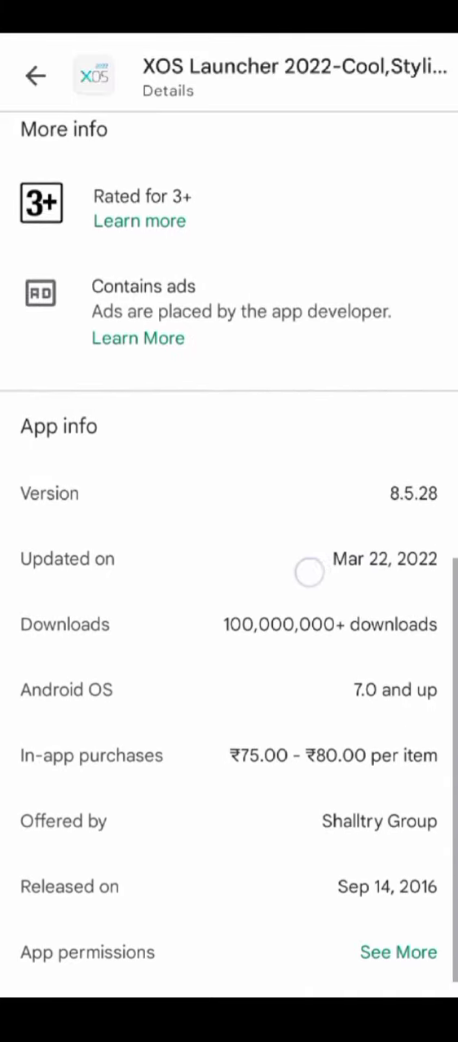
{"action": "scroll", "scroll_direction": "up", "scroll_amount": 3}
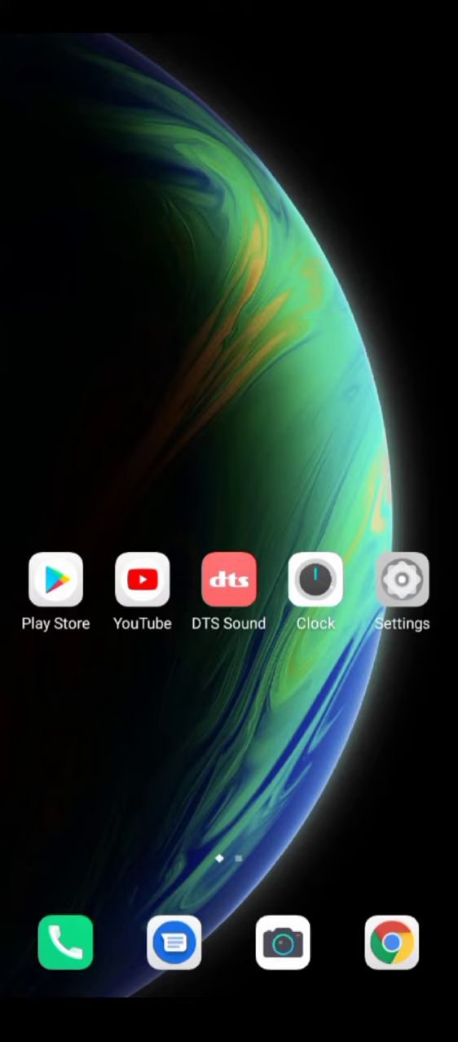
Swipe up on the landscape home screen to reveal the tab-mode app drawer
{"action": "left_click_drag", "start_coordinate": [228, 16], "coordinate": [228, 326]}
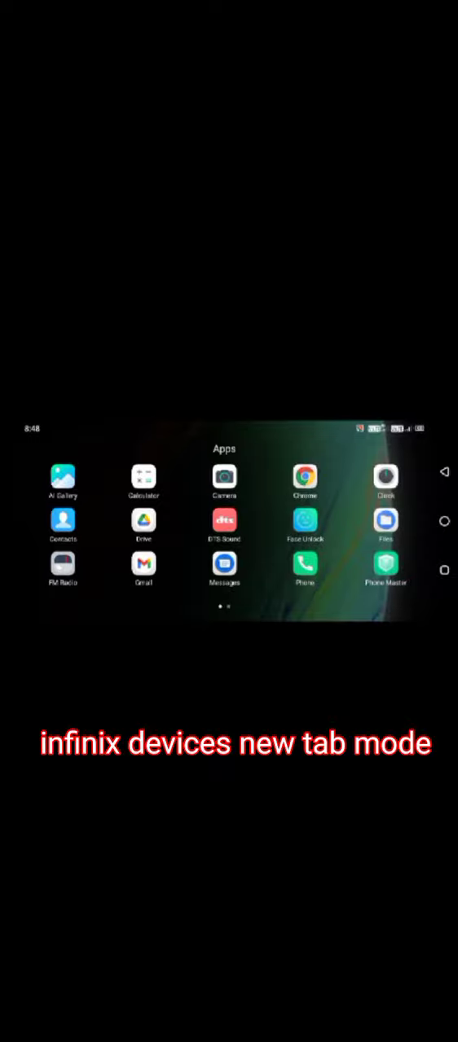
Flip through the drawer pages to reach page two with Play Store, Settings, WhatsApp and XTheme
{"action": "scroll", "scroll_direction": "left", "scroll_amount": 3}
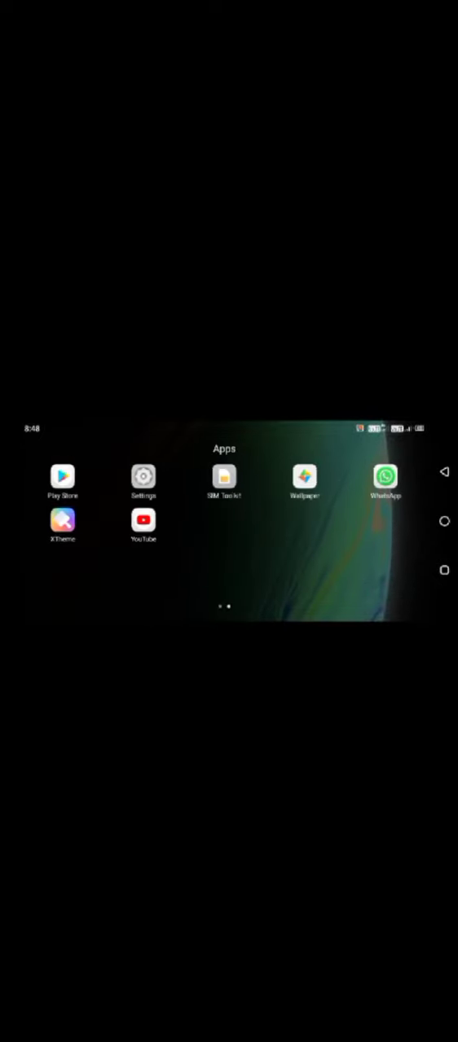
{"action": "scroll", "scroll_direction": "left", "scroll_amount": 3}
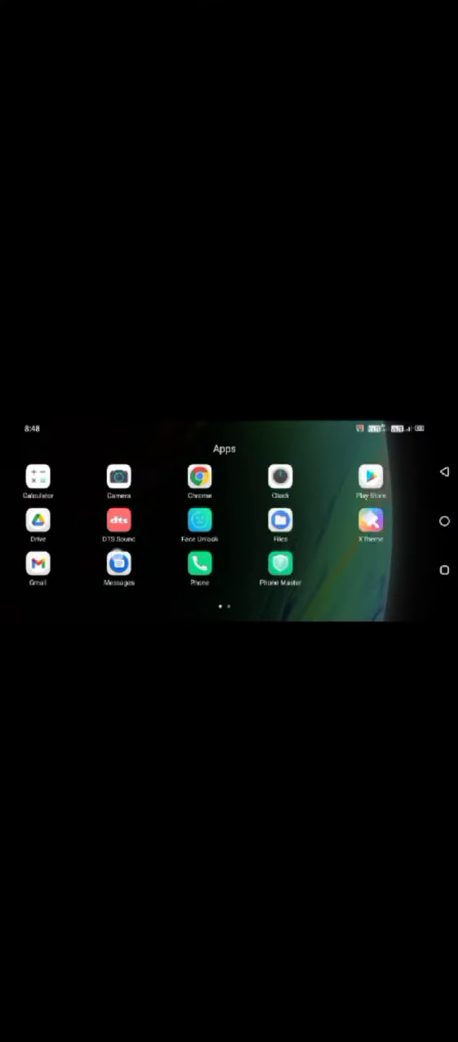
{"action": "scroll", "scroll_direction": "left", "scroll_amount": 3}
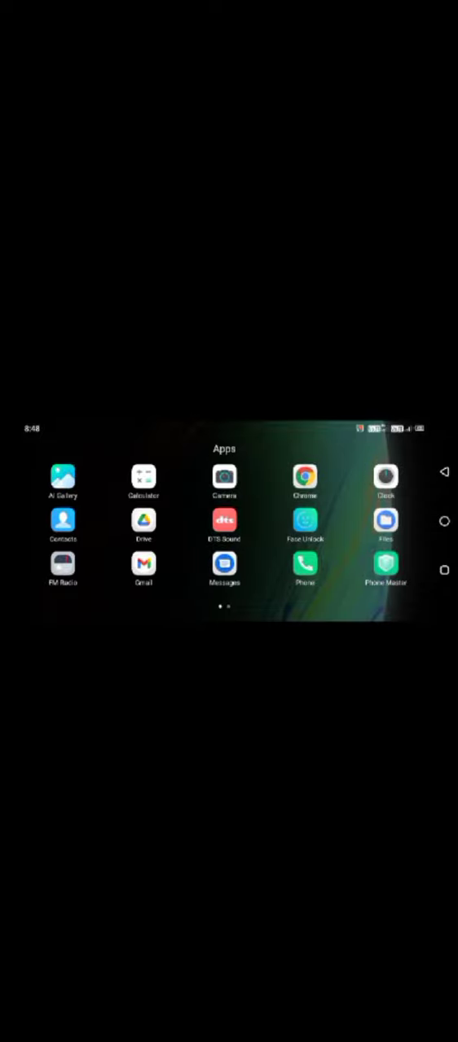
{"action": "scroll", "scroll_direction": "left", "scroll_amount": 3}
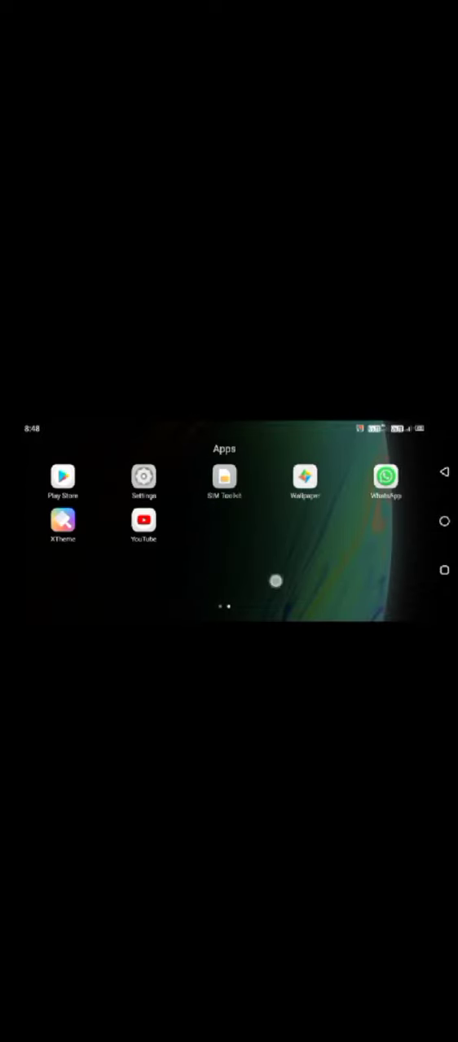